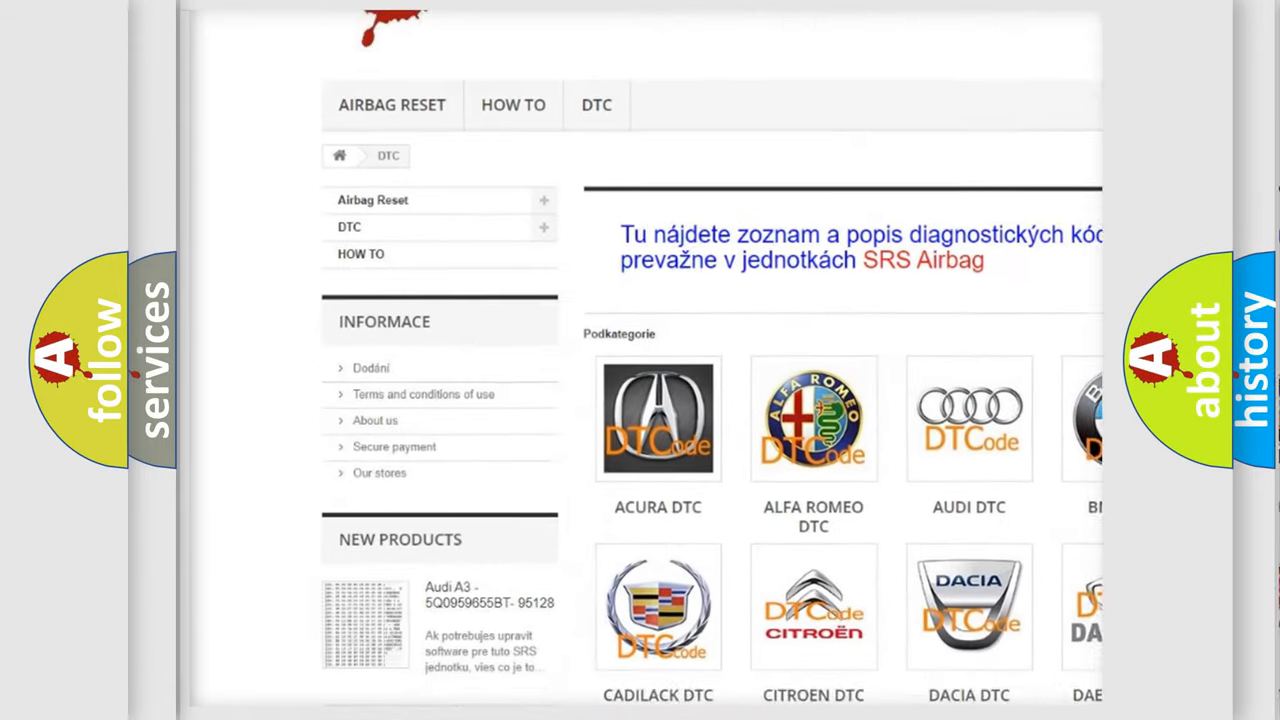
# Step: Scroll the DTC page past the car-make tiles down to the list of B-series codes
pyautogui.scroll(-3)
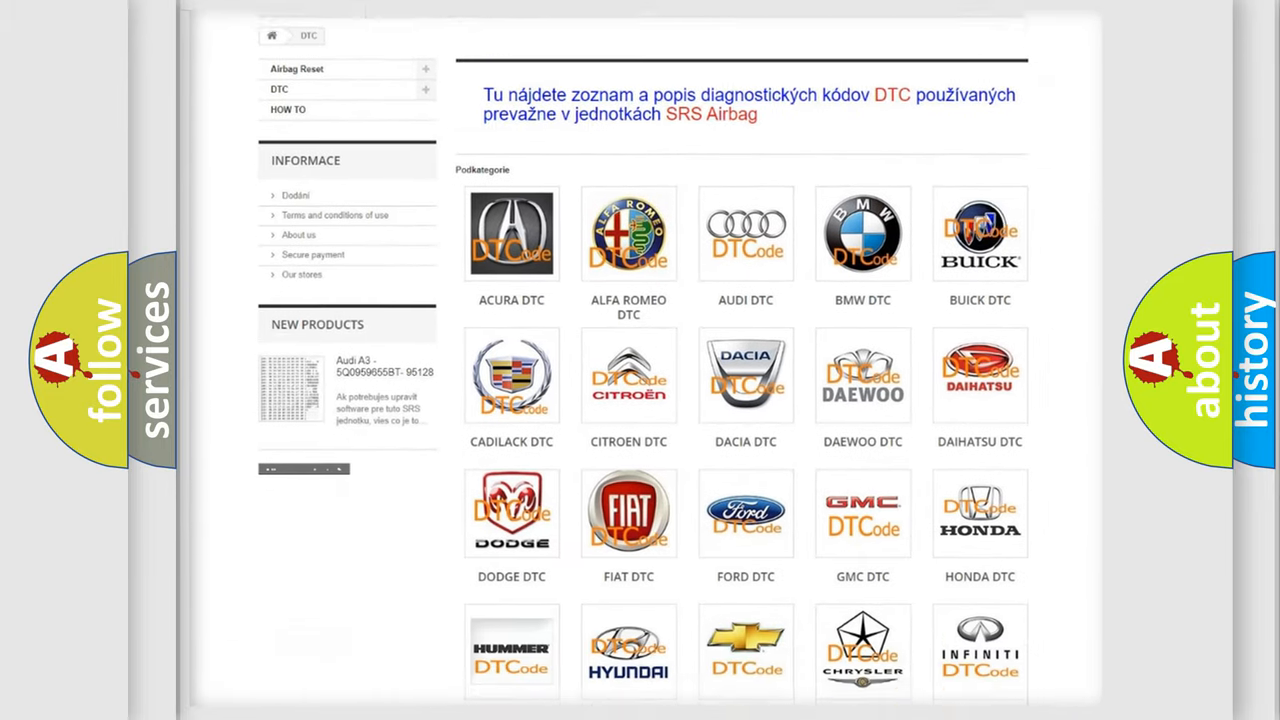
pyautogui.scroll(-3)
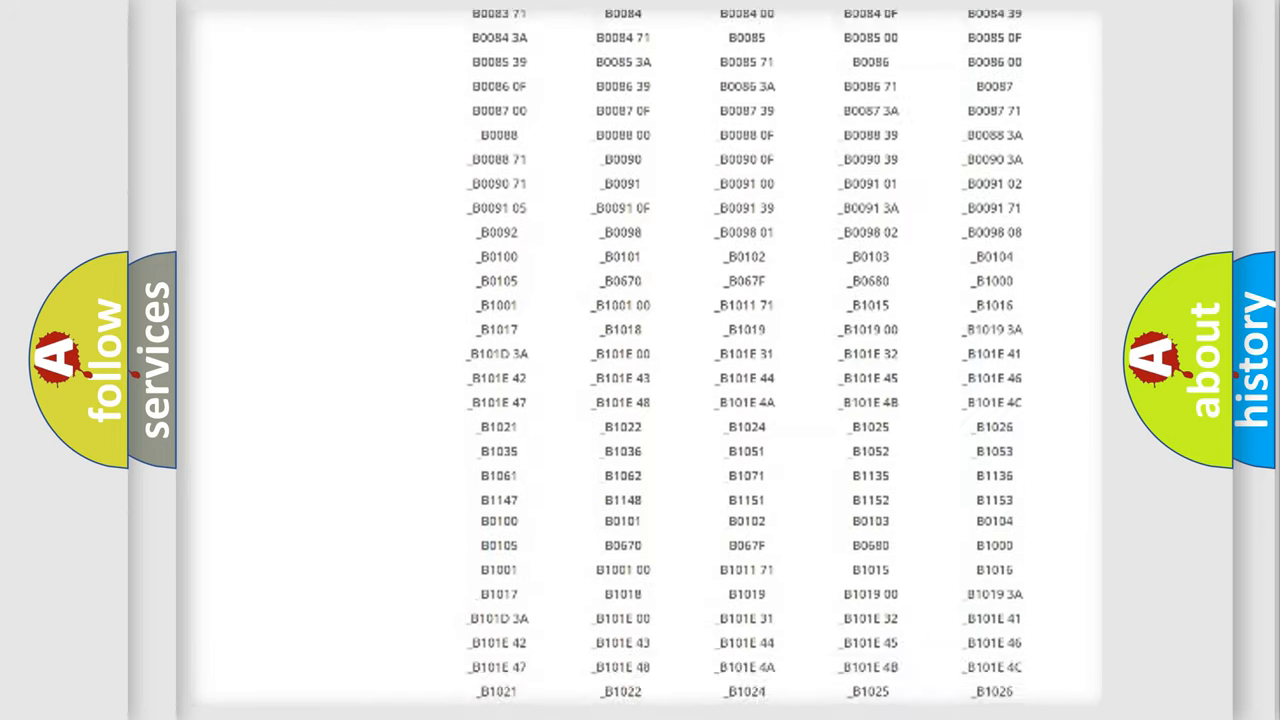
pyautogui.scroll(-3)
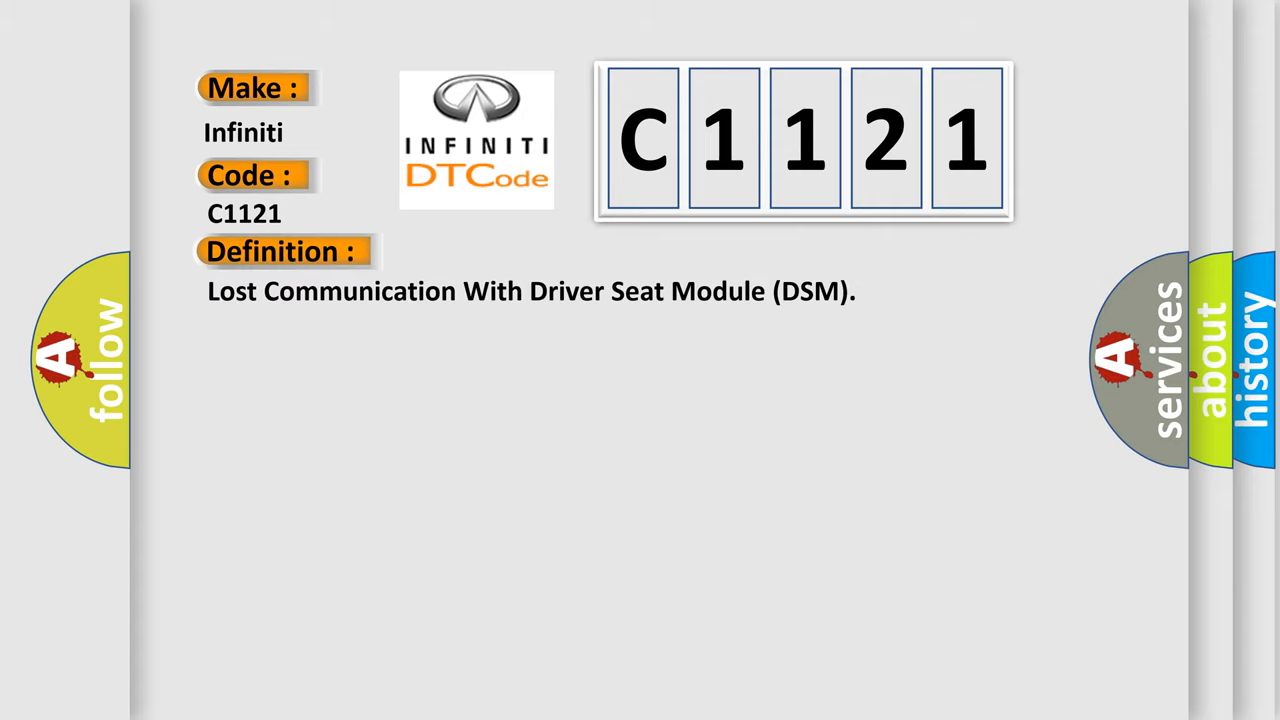
# Step: Advance the slide to the C1121 description: 9-16 V system voltage and serial data communication required
pyautogui.click(520, 252)
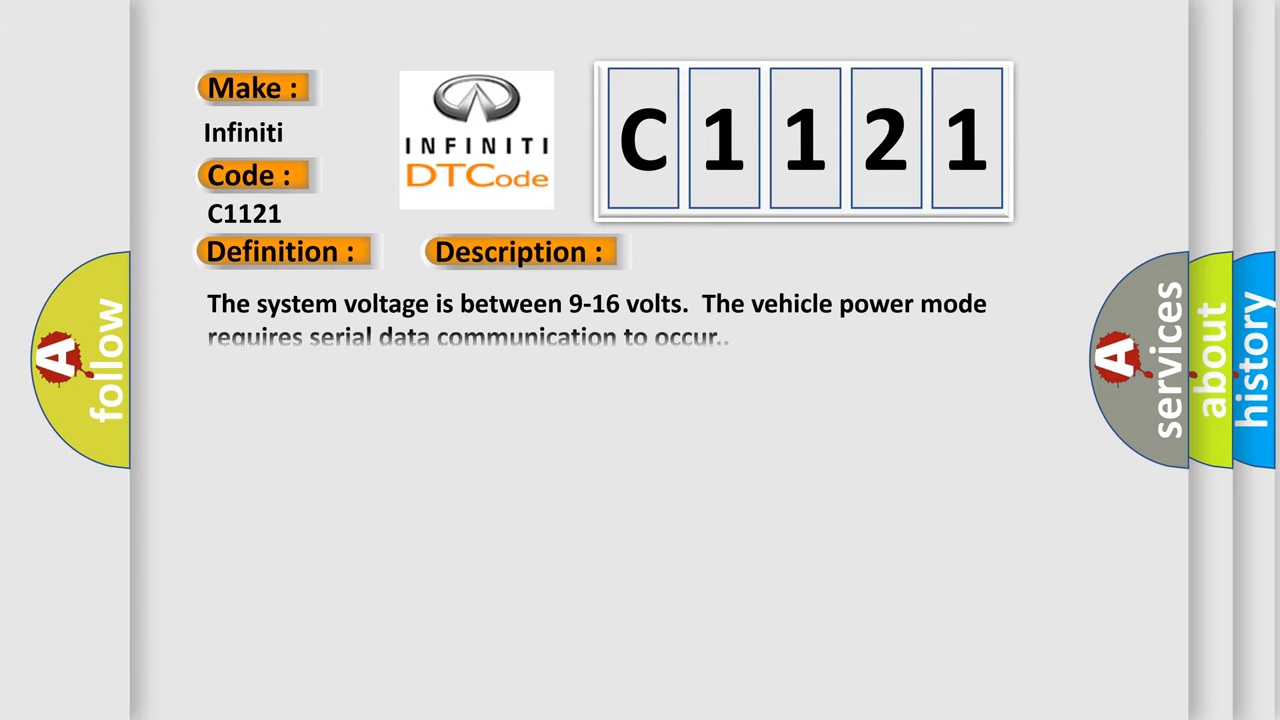